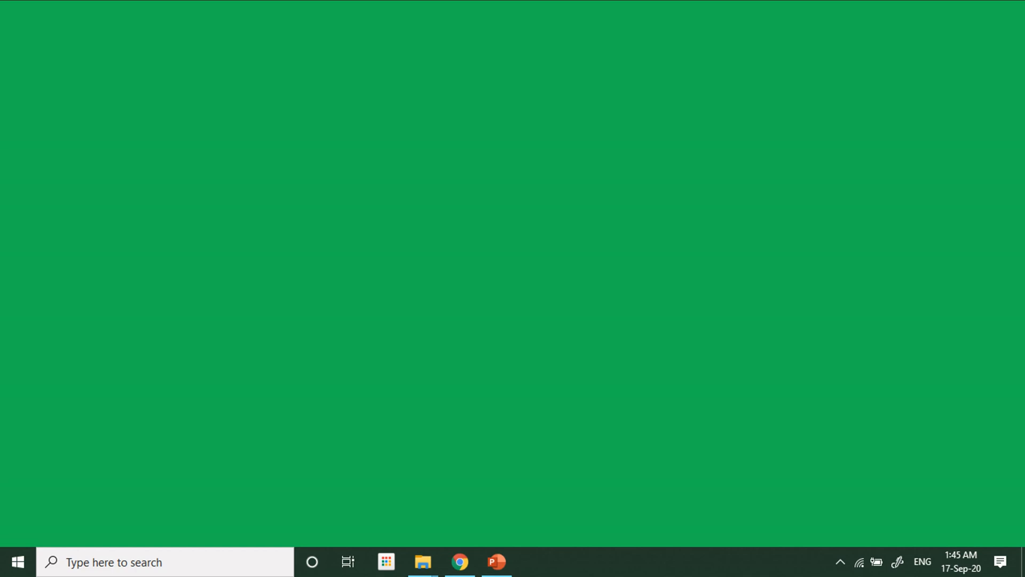
Step: Launch Device Manager from the taskbar search by searching 'de'
{"action": "left_click", "coordinate": [163, 561]}
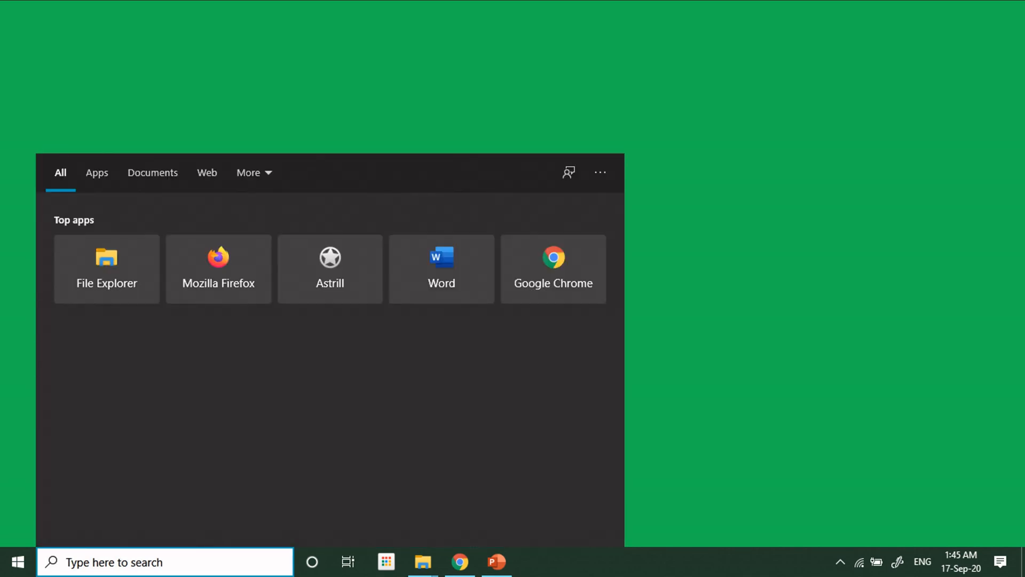
{"action": "type", "text": "de"}
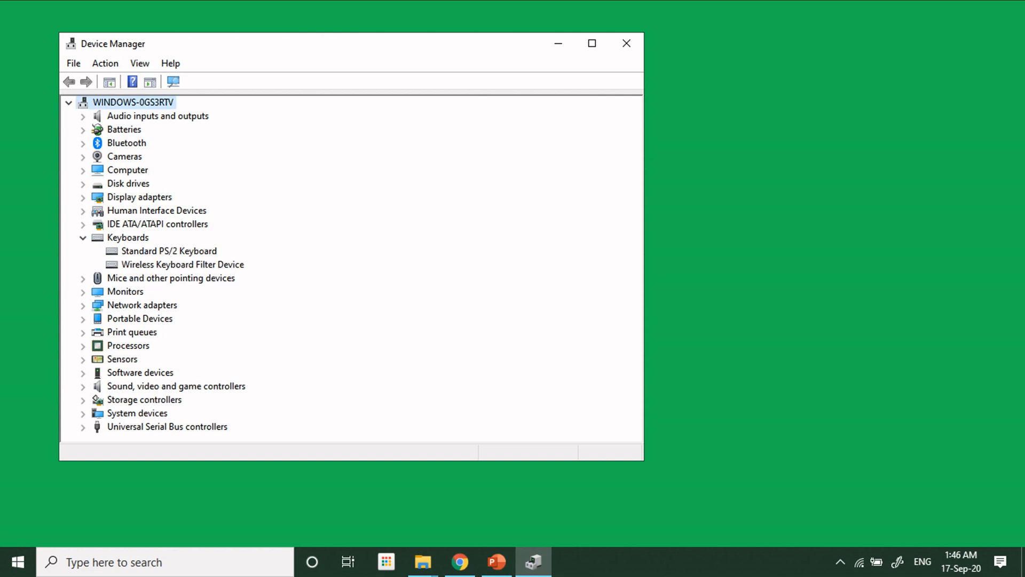
Step: Start Update Driver from the Standard PS/2 Keyboard's Properties Driver page
{"action": "left_click", "coordinate": [183, 264]}
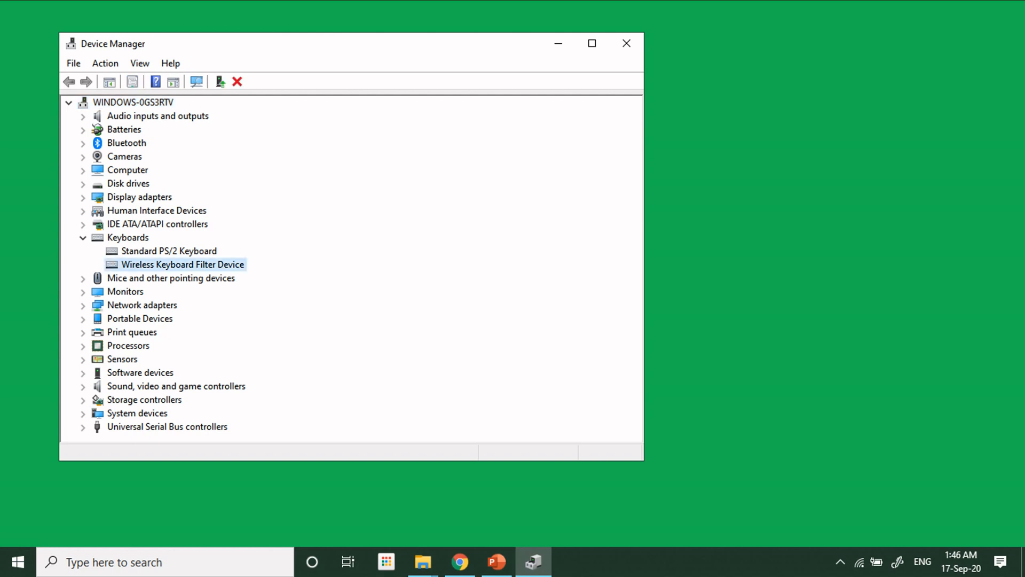
{"action": "left_click", "coordinate": [169, 250]}
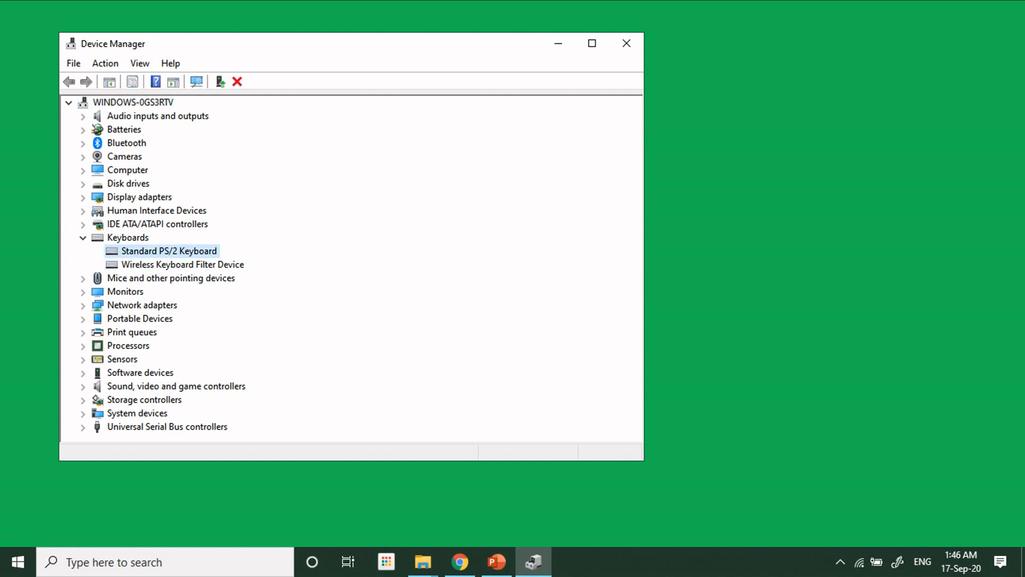
{"action": "right_click", "coordinate": [169, 250]}
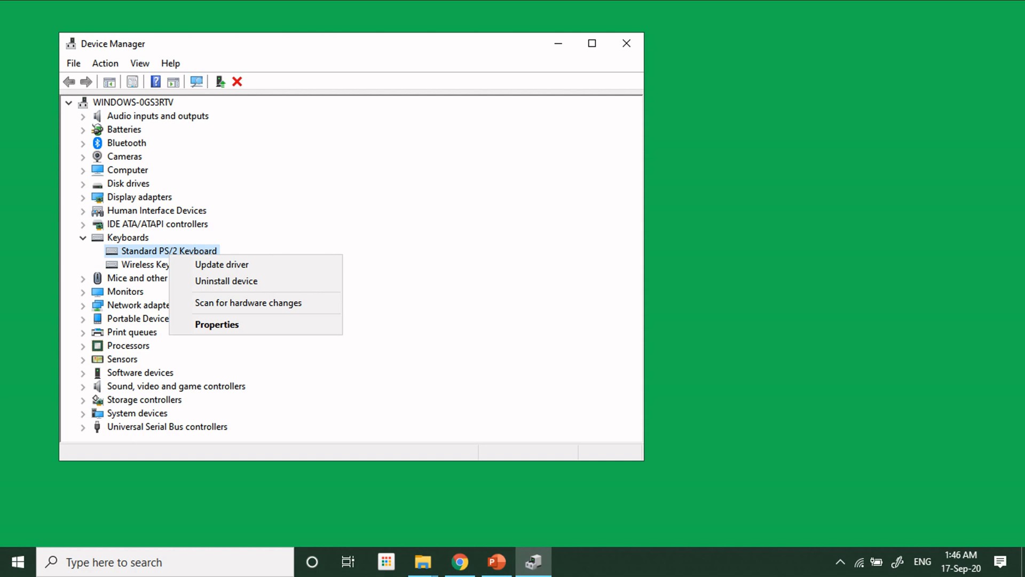
{"action": "mouse_move", "coordinate": [217, 325]}
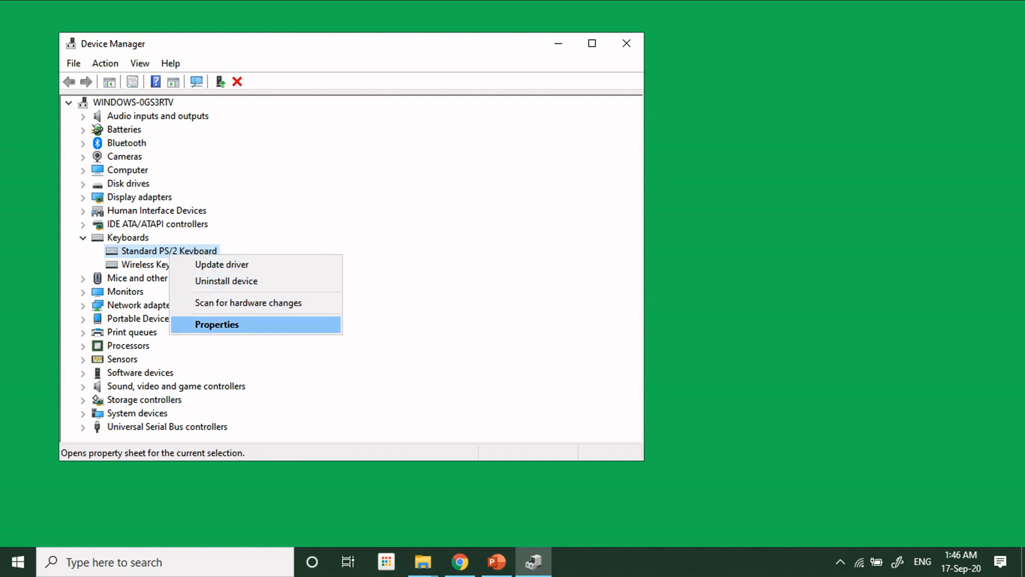
{"action": "left_click", "coordinate": [217, 325]}
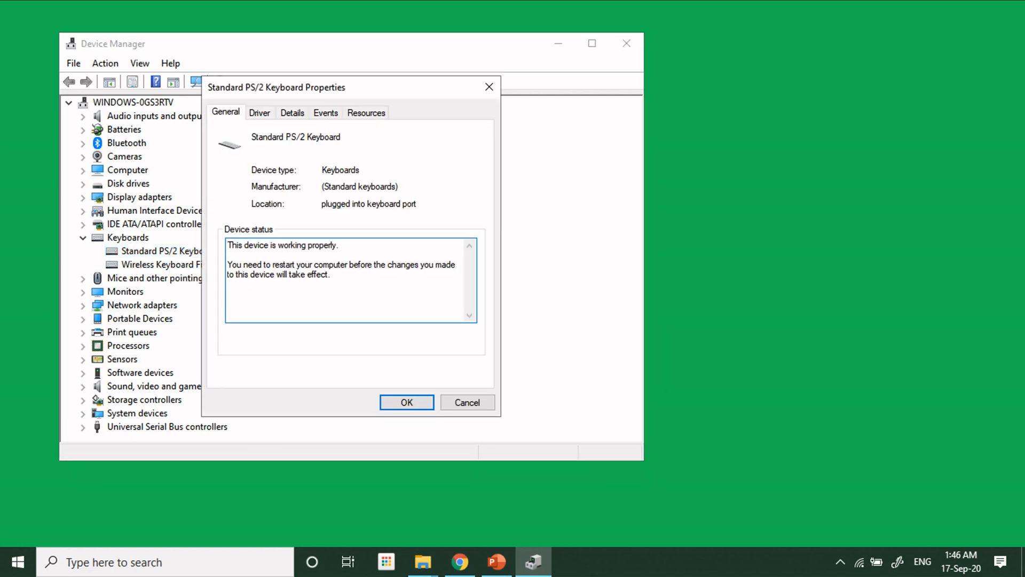
{"action": "left_click", "coordinate": [259, 112]}
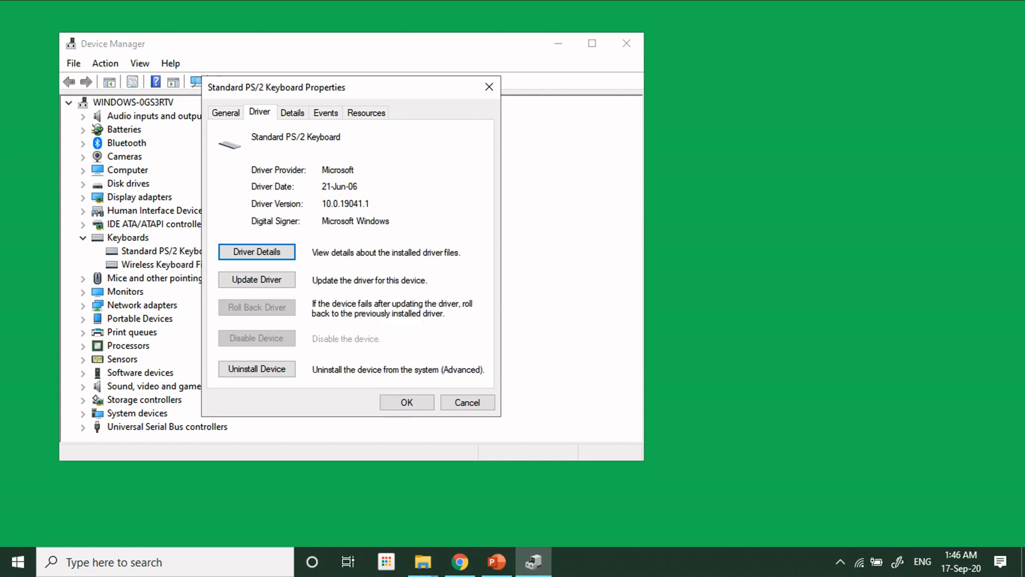
{"action": "left_click", "coordinate": [256, 279]}
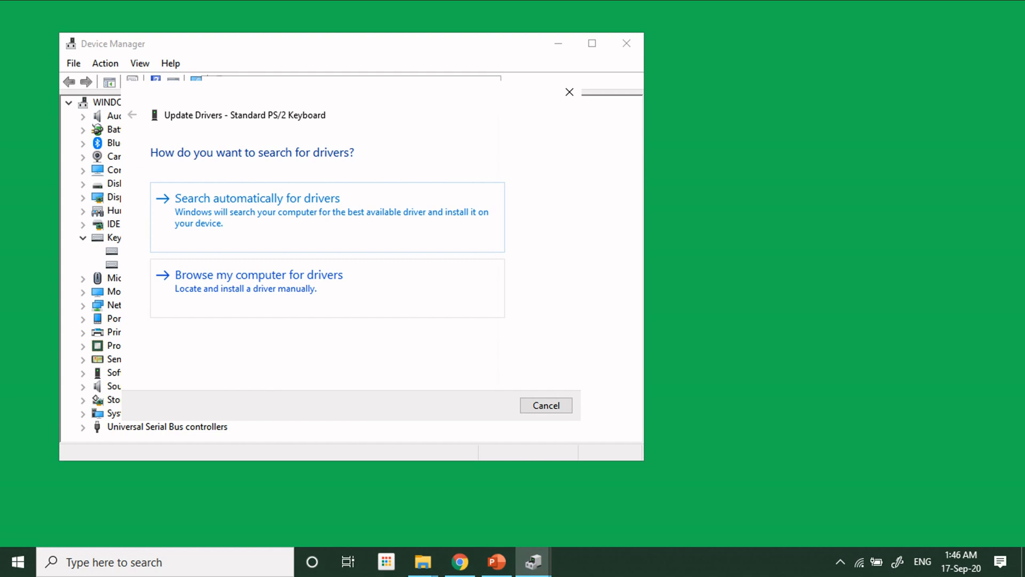
Step: Choose to browse locally and pick from the drivers already available on this computer
{"action": "left_click", "coordinate": [259, 275]}
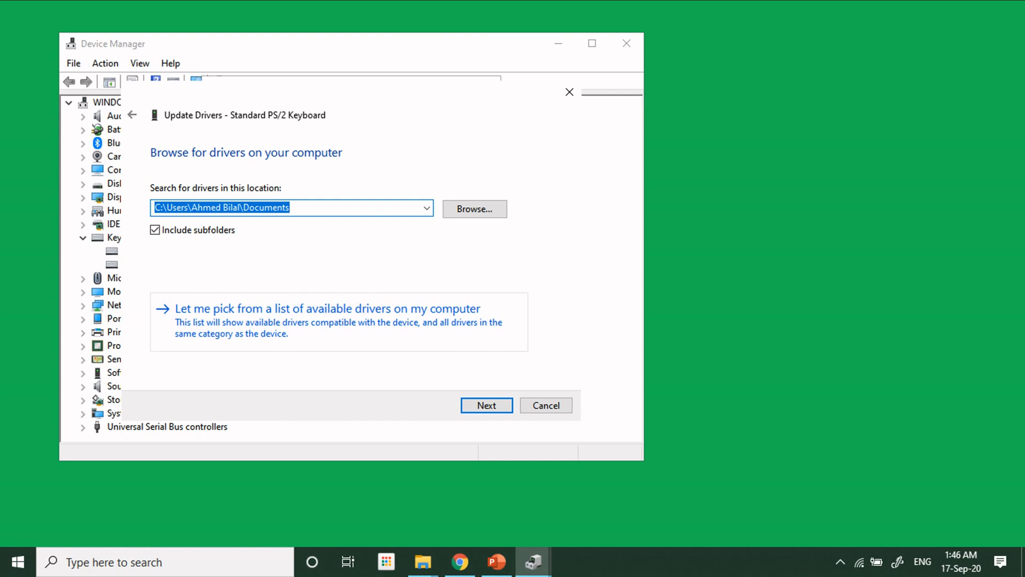
{"action": "left_click", "coordinate": [327, 308]}
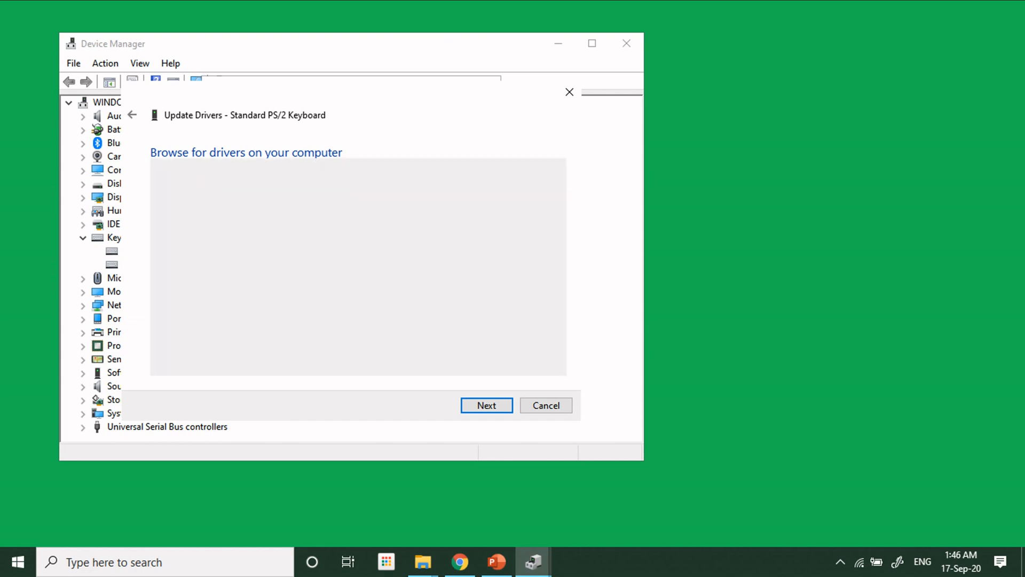
{"action": "left_click", "coordinate": [487, 405]}
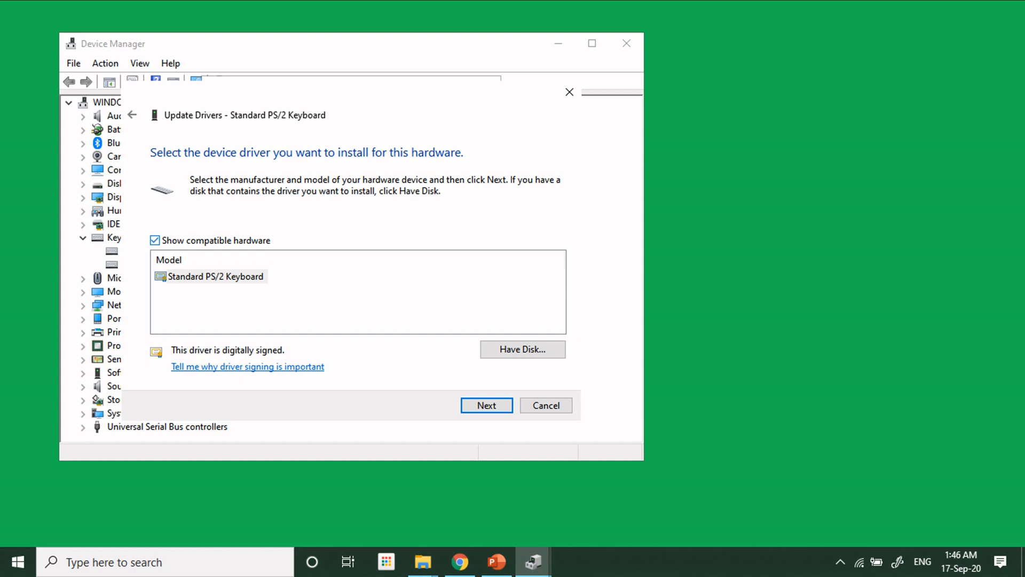
Step: Turn off compatible-hardware filtering and select Toshiba's USB 109 Japanese keyboard driver to install
{"action": "left_click", "coordinate": [156, 240]}
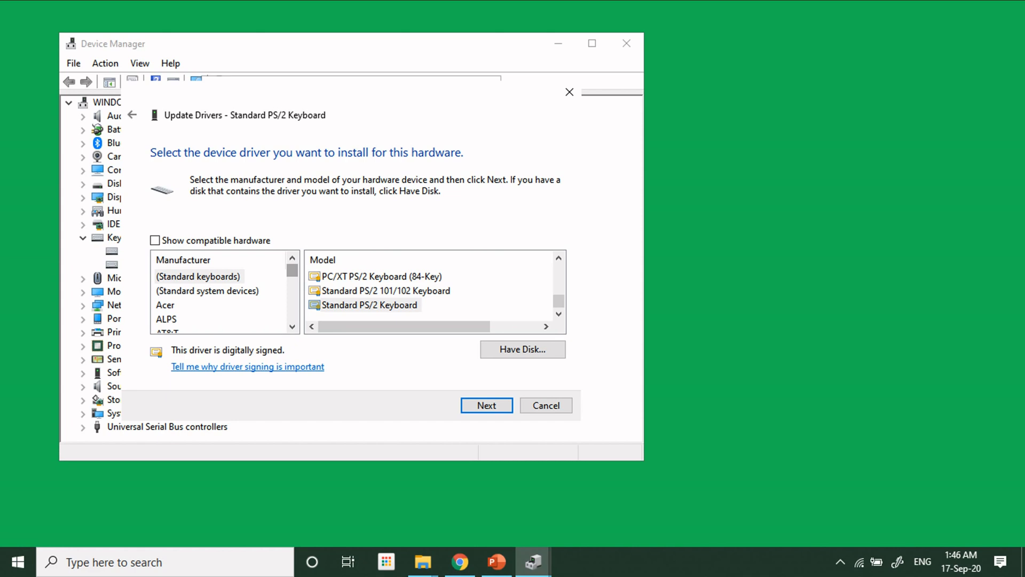
{"action": "scroll", "scroll_direction": "down", "scroll_amount": 3}
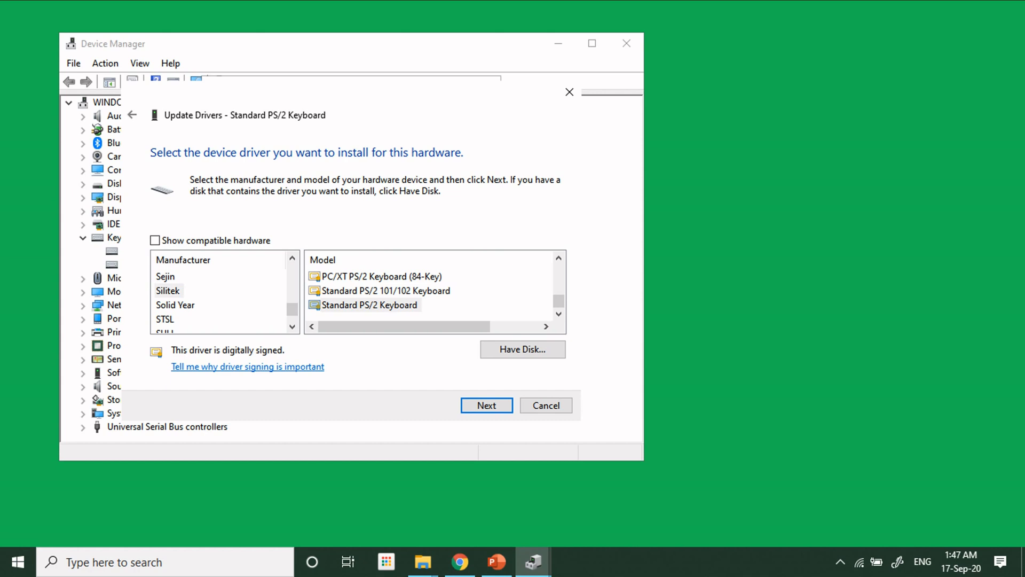
{"action": "left_click", "coordinate": [168, 290]}
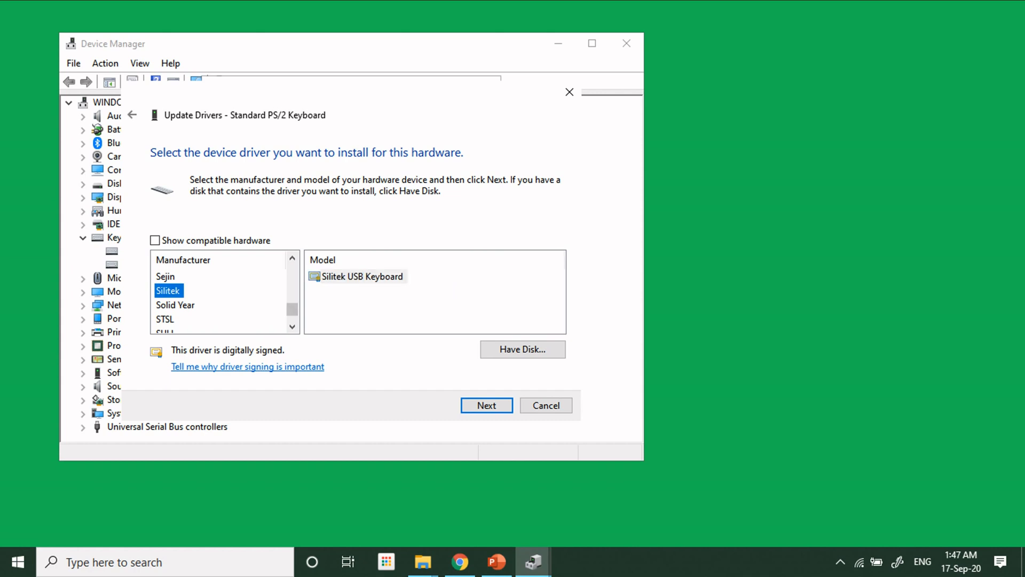
{"action": "left_click", "coordinate": [172, 320]}
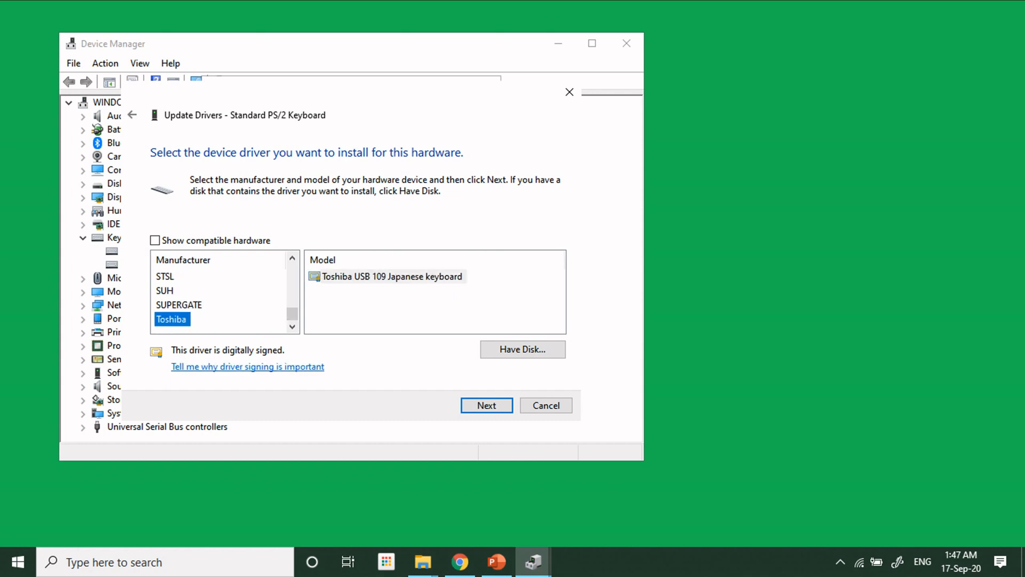
{"action": "left_click", "coordinate": [392, 275]}
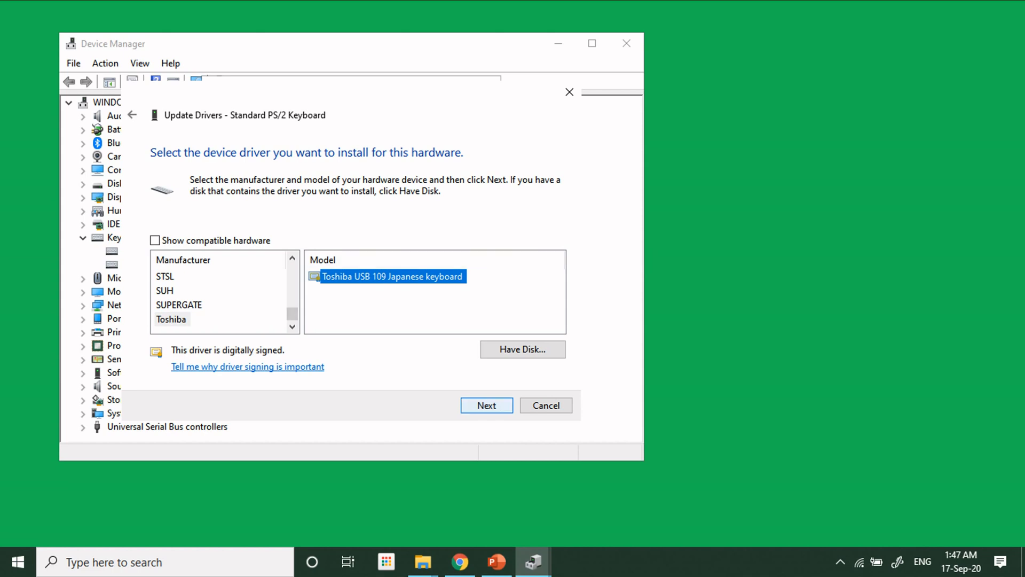
{"action": "left_click", "coordinate": [487, 405]}
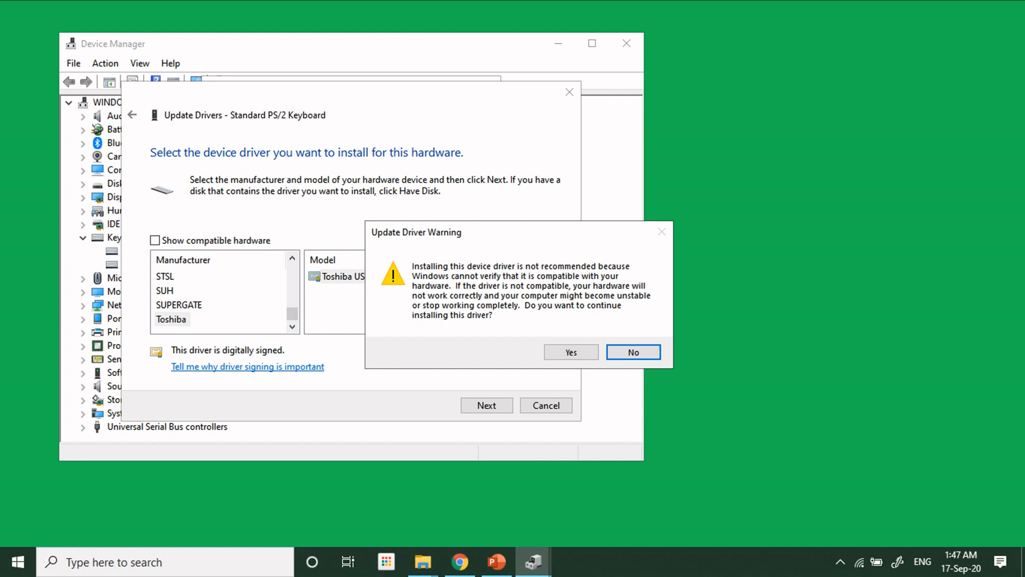
Step: Accept the unverified driver warning, finish the install and decline the immediate restart
{"action": "left_click", "coordinate": [570, 351]}
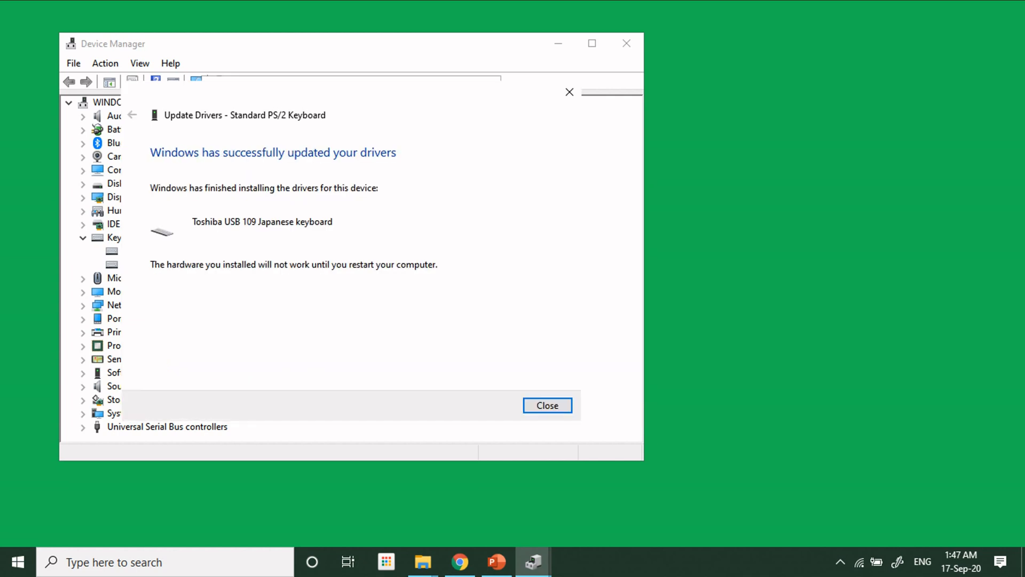
{"action": "left_click", "coordinate": [547, 404]}
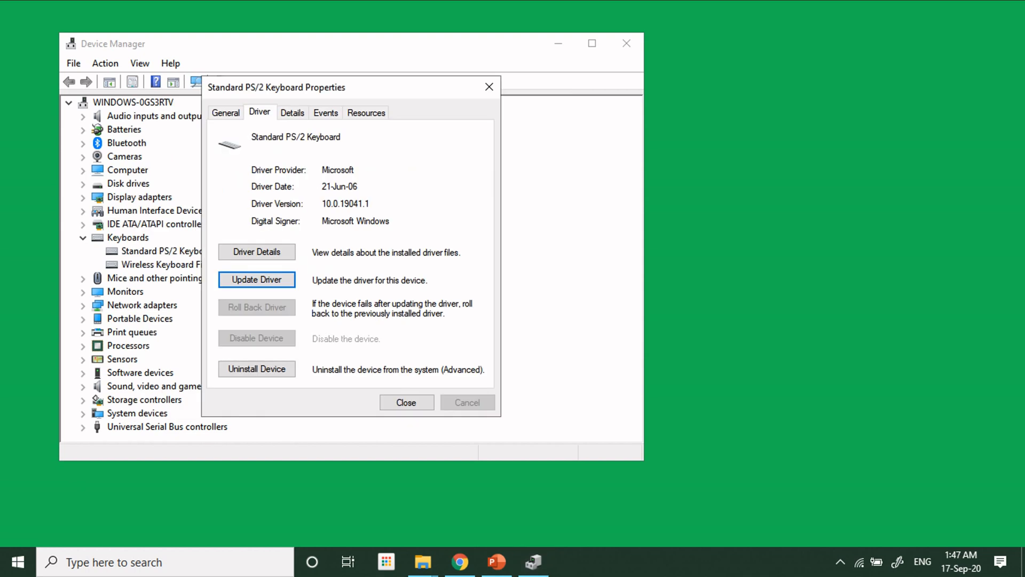
{"action": "left_click", "coordinate": [406, 403]}
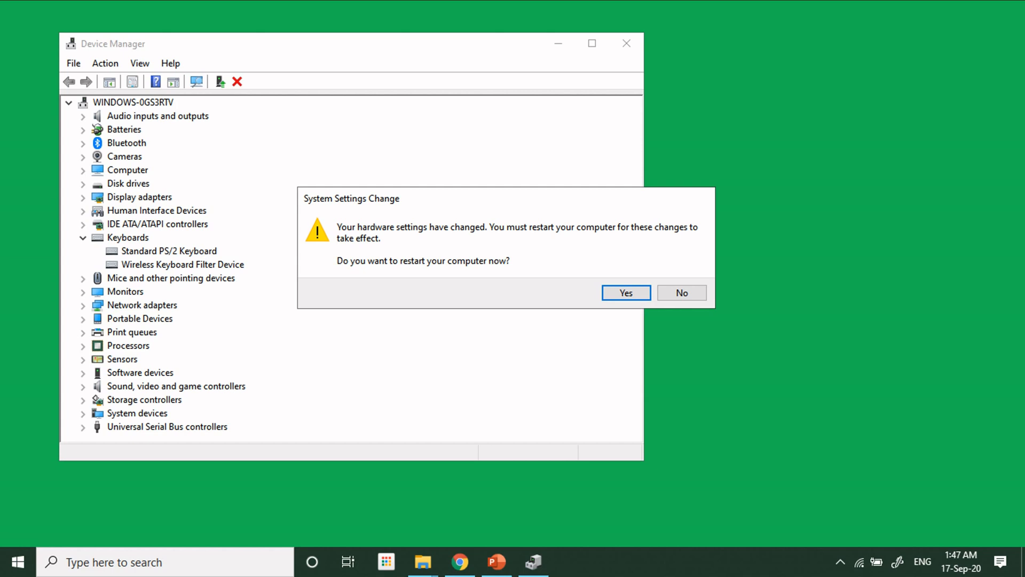
{"action": "mouse_move", "coordinate": [681, 293]}
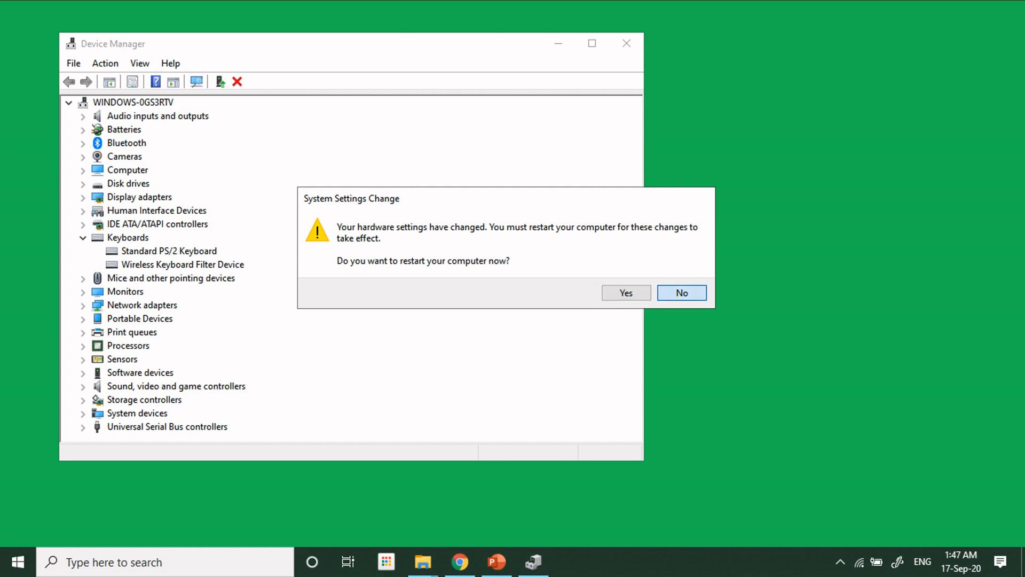
{"action": "left_click", "coordinate": [682, 292]}
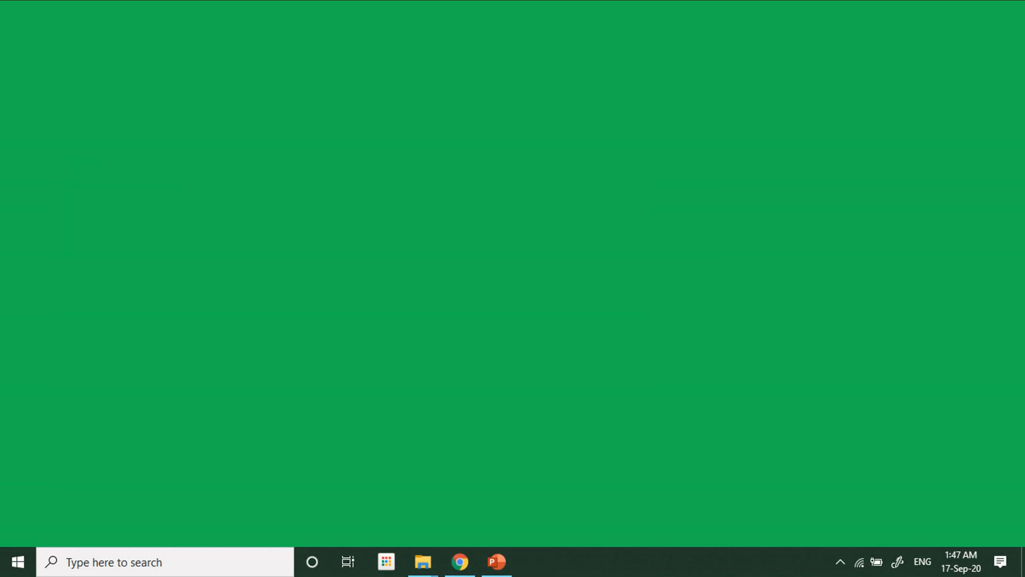
Step: Reopen Device Manager and view the Standard PS/2 Keyboard's Driver page under Keyboards
{"action": "left_click", "coordinate": [164, 562]}
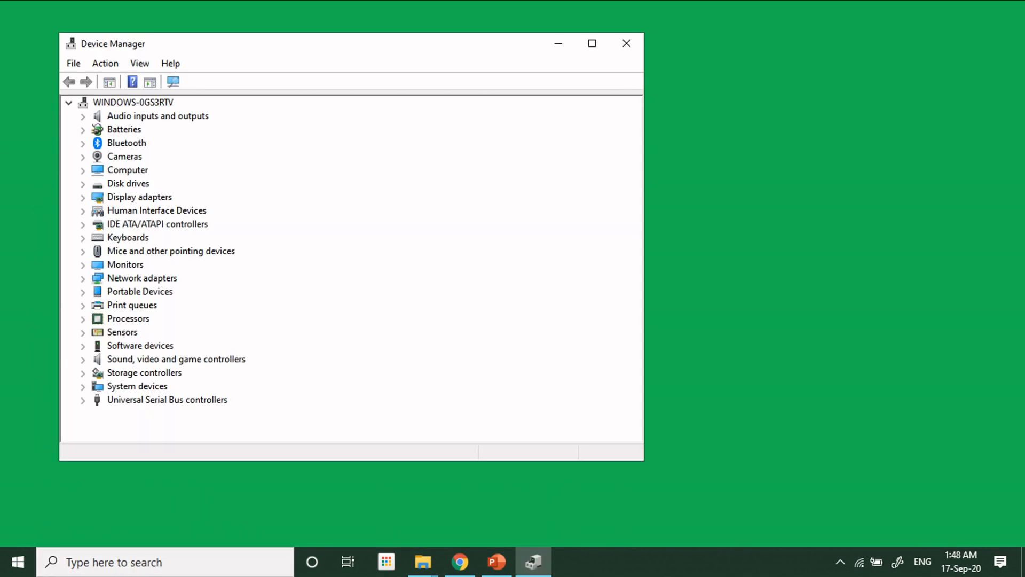
{"action": "left_click", "coordinate": [83, 237]}
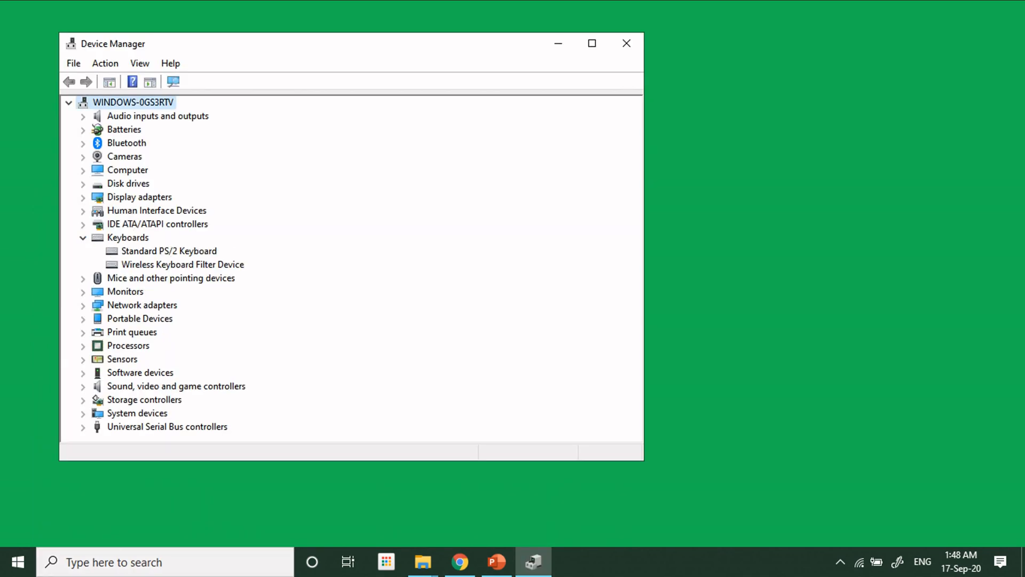
{"action": "left_click", "coordinate": [169, 250]}
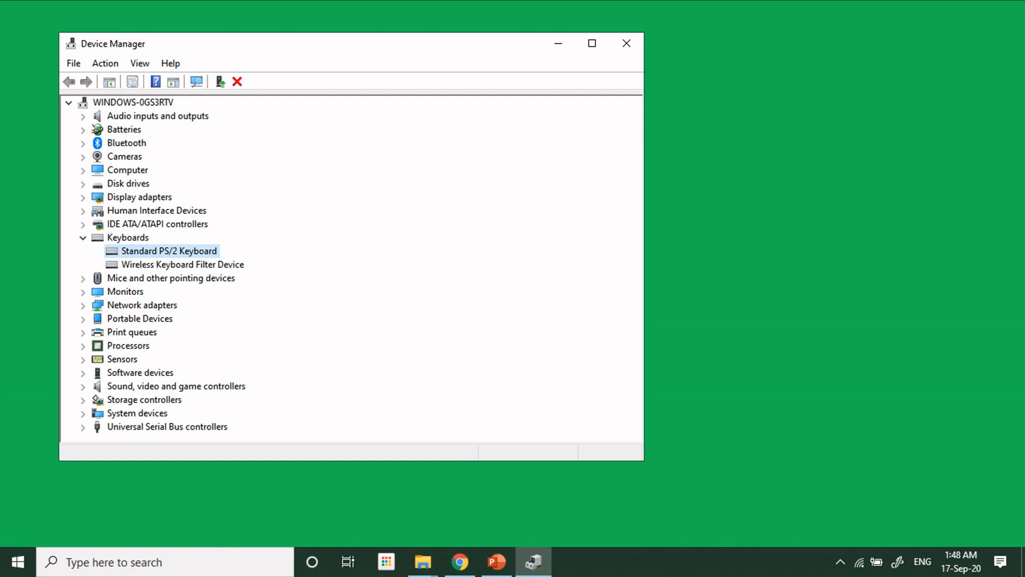
{"action": "right_click", "coordinate": [169, 250]}
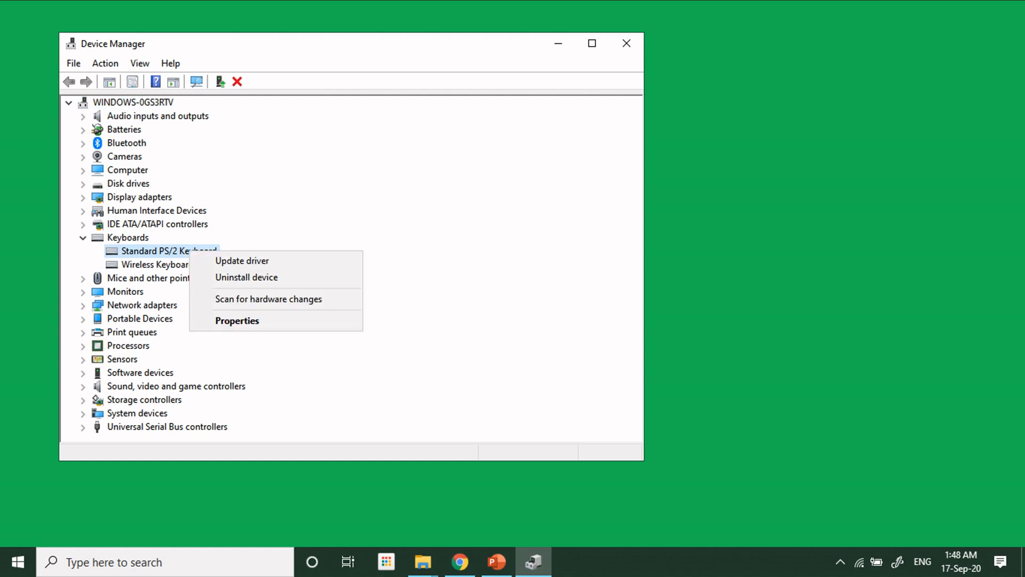
{"action": "mouse_move", "coordinate": [247, 277]}
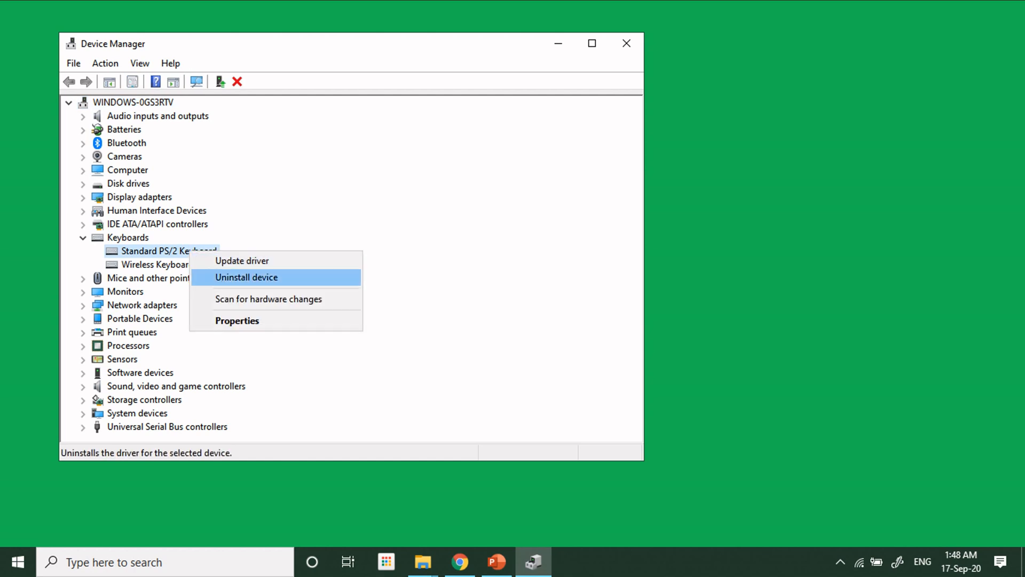
{"action": "left_click", "coordinate": [247, 276]}
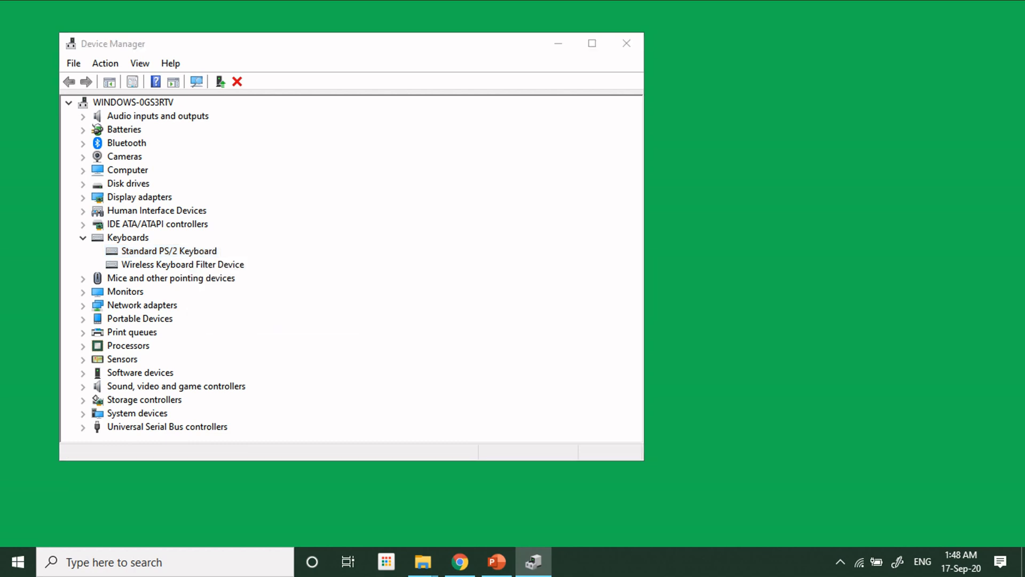
{"action": "double_click", "coordinate": [169, 250]}
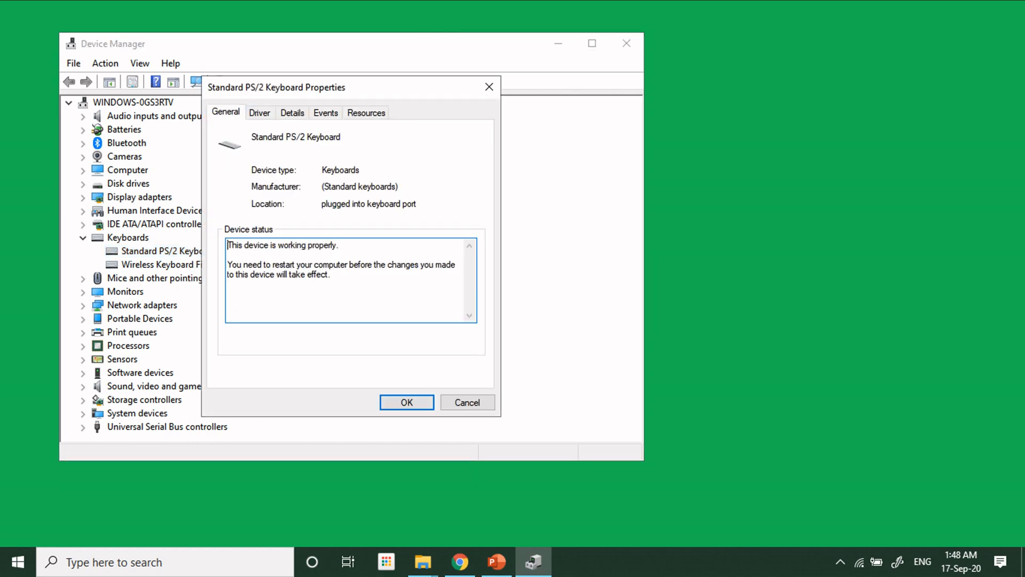
{"action": "left_click", "coordinate": [259, 112]}
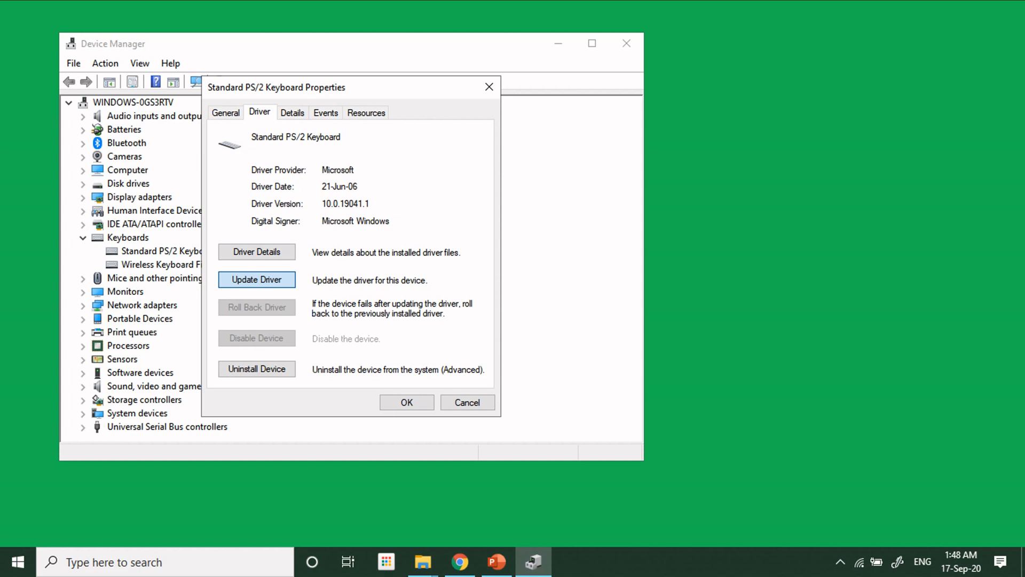
Step: Start another driver update and select the compatible Standard PS/2 Keyboard model from the local list
{"action": "left_click", "coordinate": [255, 279]}
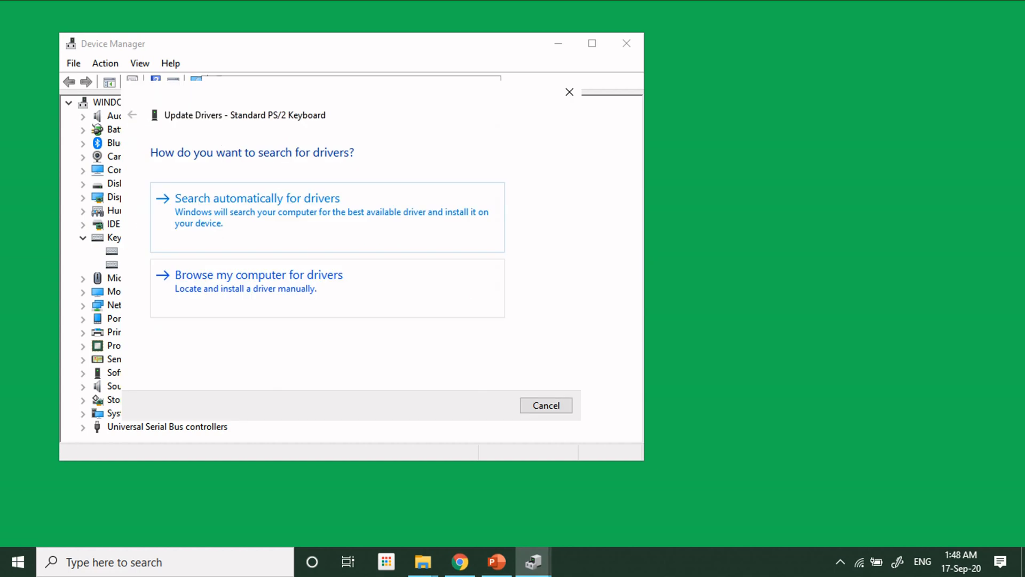
{"action": "left_click", "coordinate": [259, 275]}
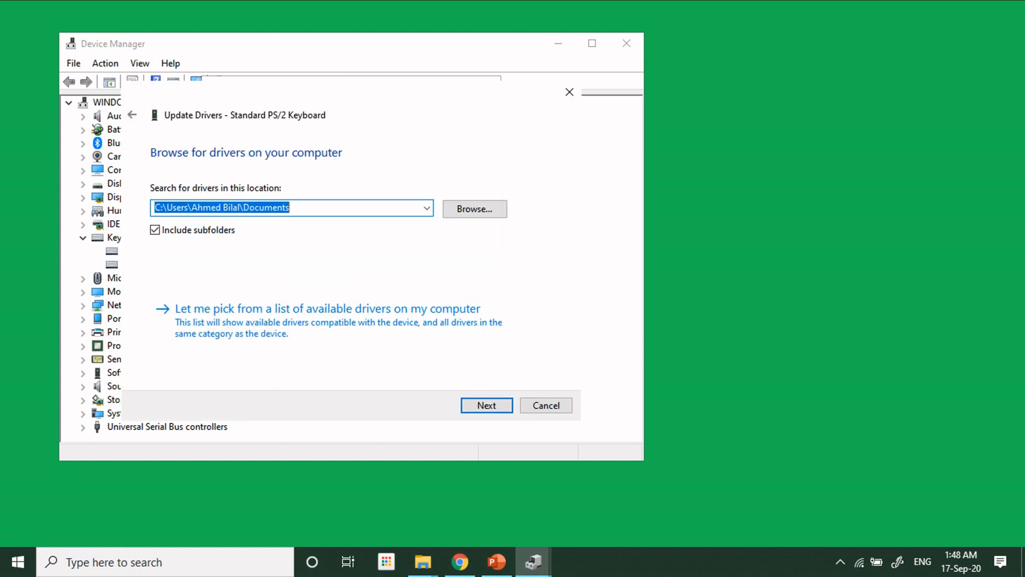
{"action": "left_click", "coordinate": [326, 308]}
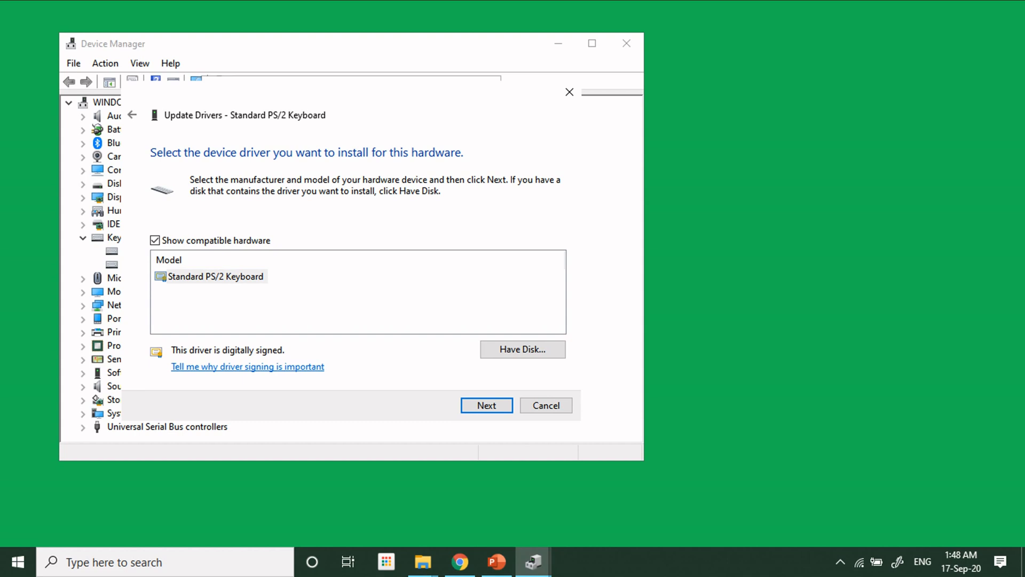
{"action": "left_click", "coordinate": [217, 275]}
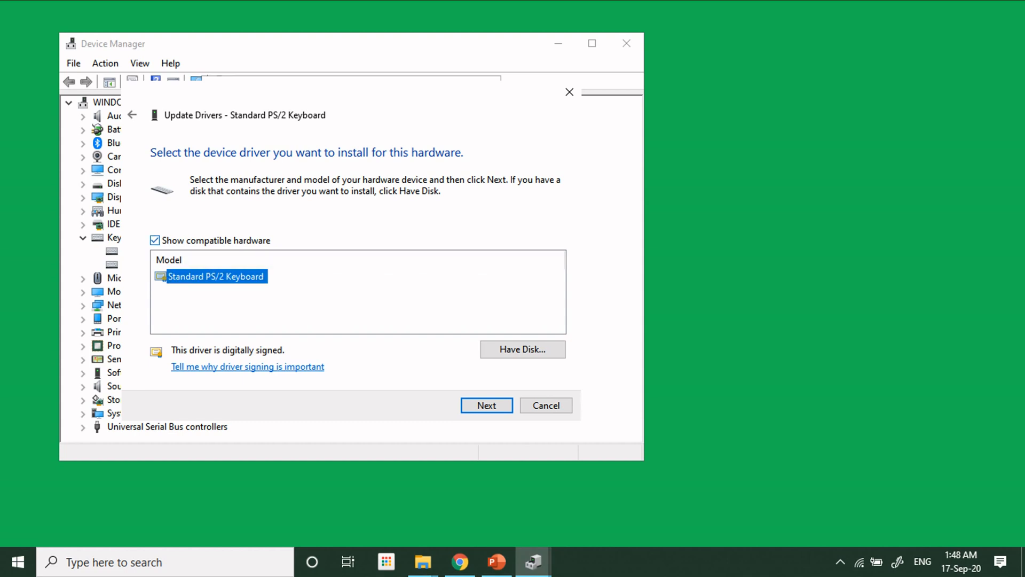
{"action": "left_click", "coordinate": [156, 240]}
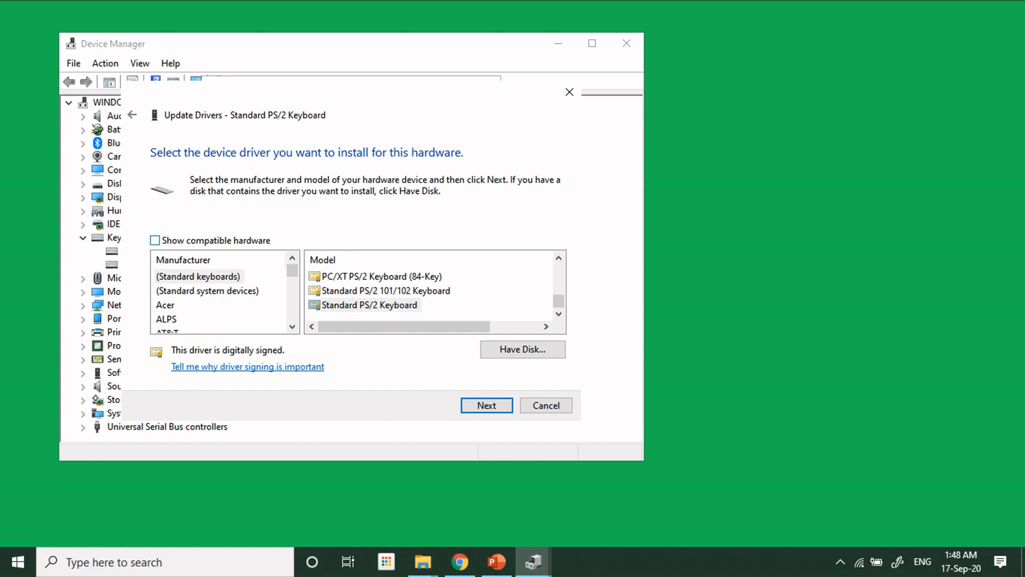
{"action": "left_click", "coordinate": [155, 240]}
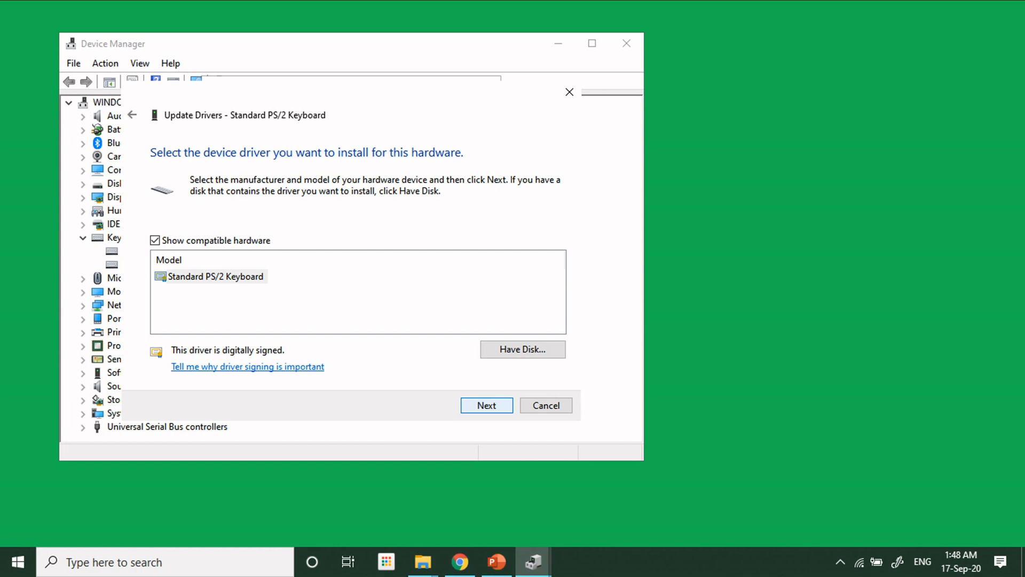
Step: Install the Standard PS/2 Keyboard driver, finish the wizard and decline restarting now
{"action": "left_click", "coordinate": [487, 405]}
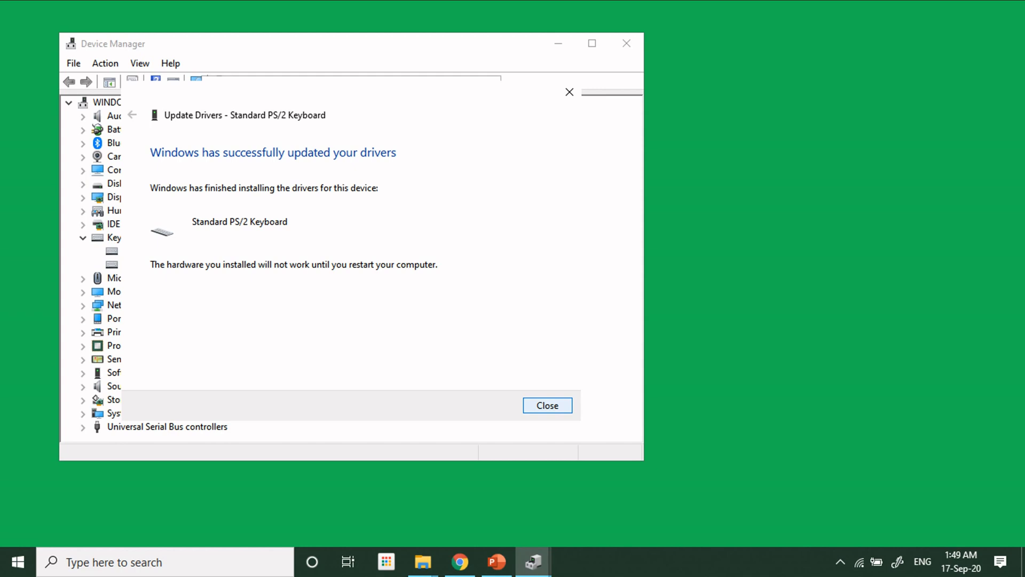
{"action": "left_click", "coordinate": [547, 406]}
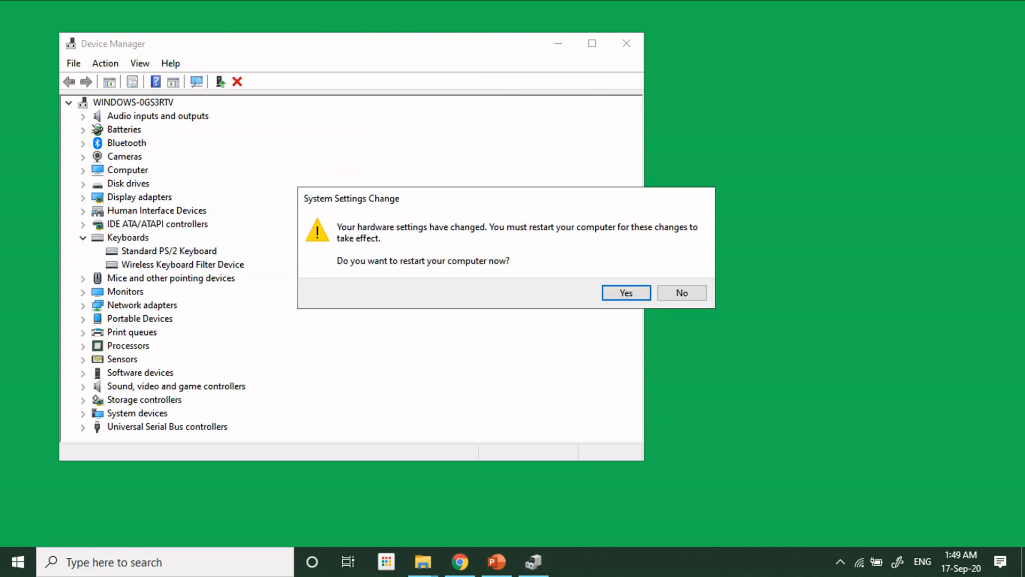
{"action": "left_click", "coordinate": [680, 293]}
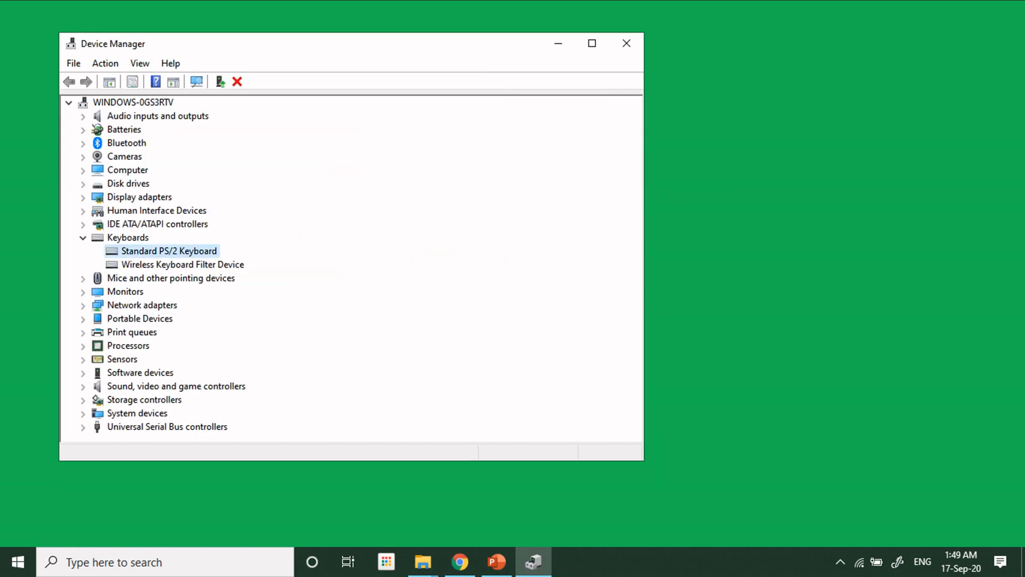